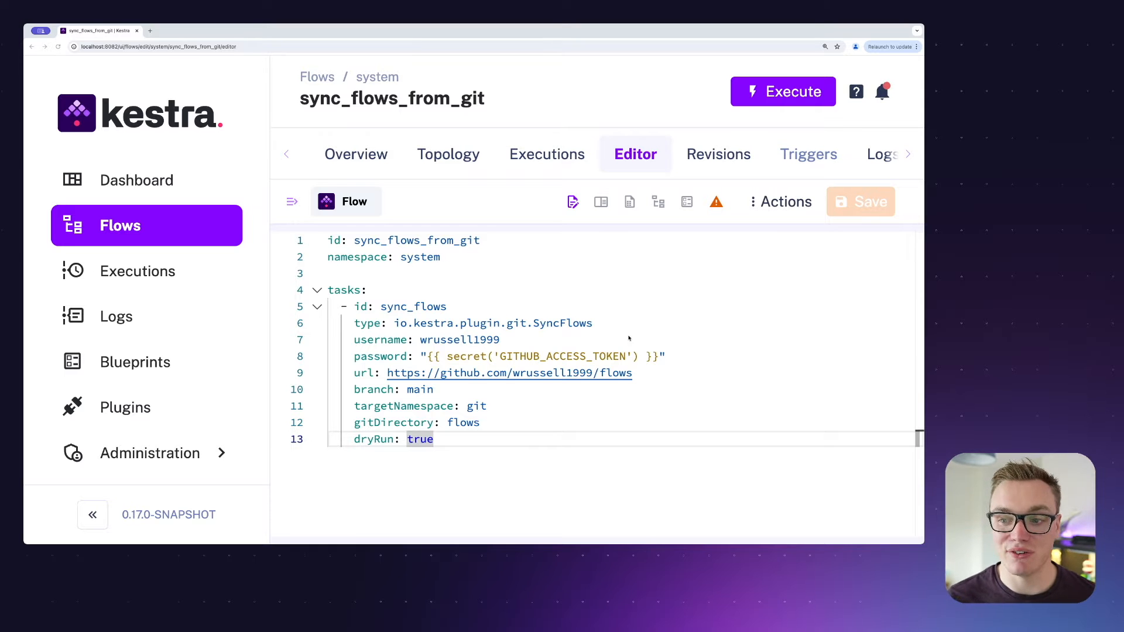
- View the flows folder in the wrussell1999/flows GitHub repository, then return to the Kestra sync flow
{"action": "double_click", "coordinate": [562, 323]}
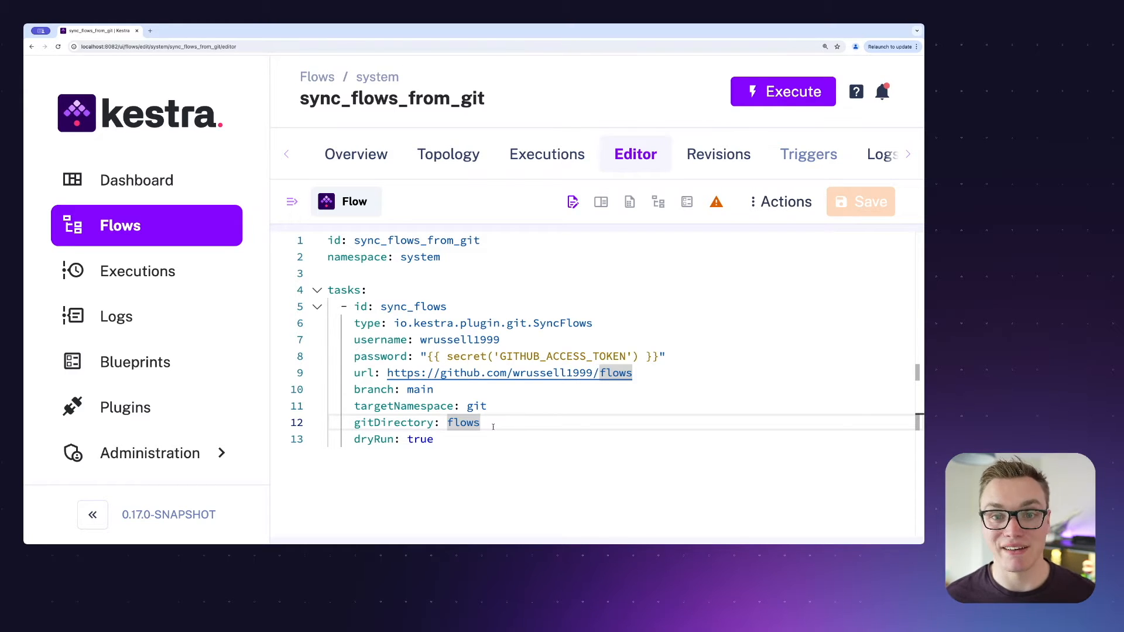
{"action": "left_click", "coordinate": [507, 372]}
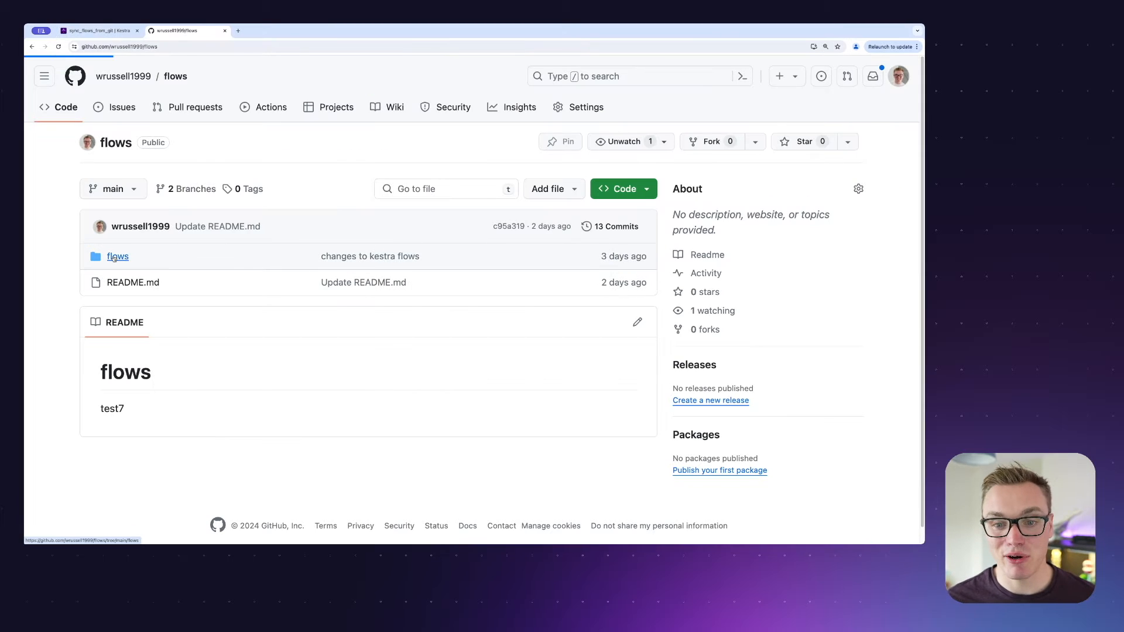
{"action": "left_click", "coordinate": [117, 257]}
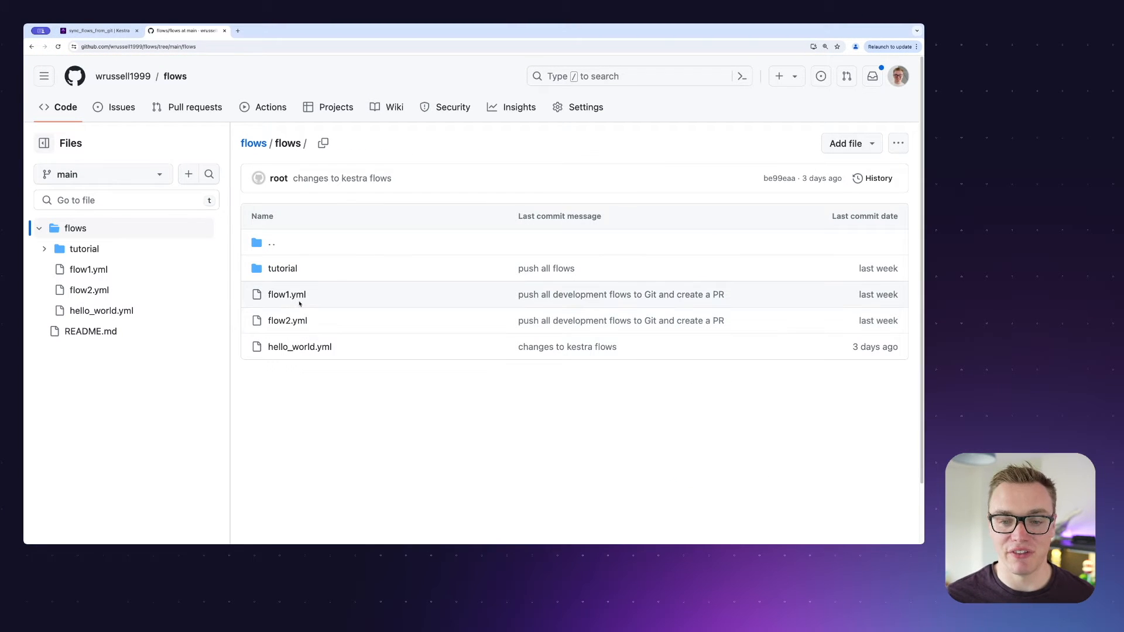
{"action": "mouse_move", "coordinate": [283, 268]}
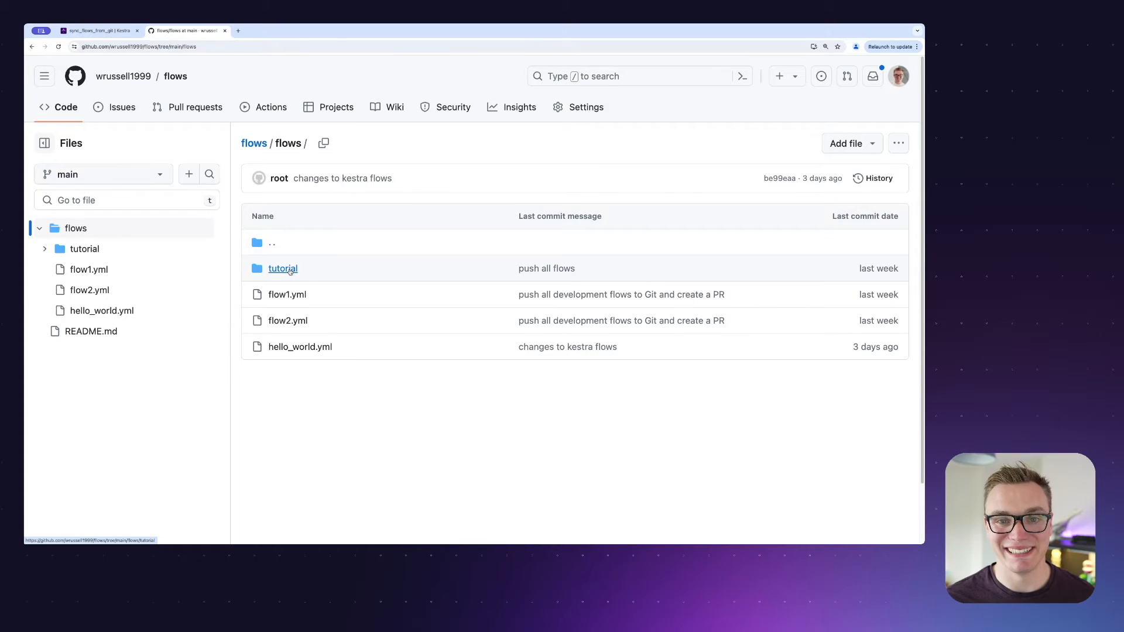
{"action": "left_click", "coordinate": [93, 30]}
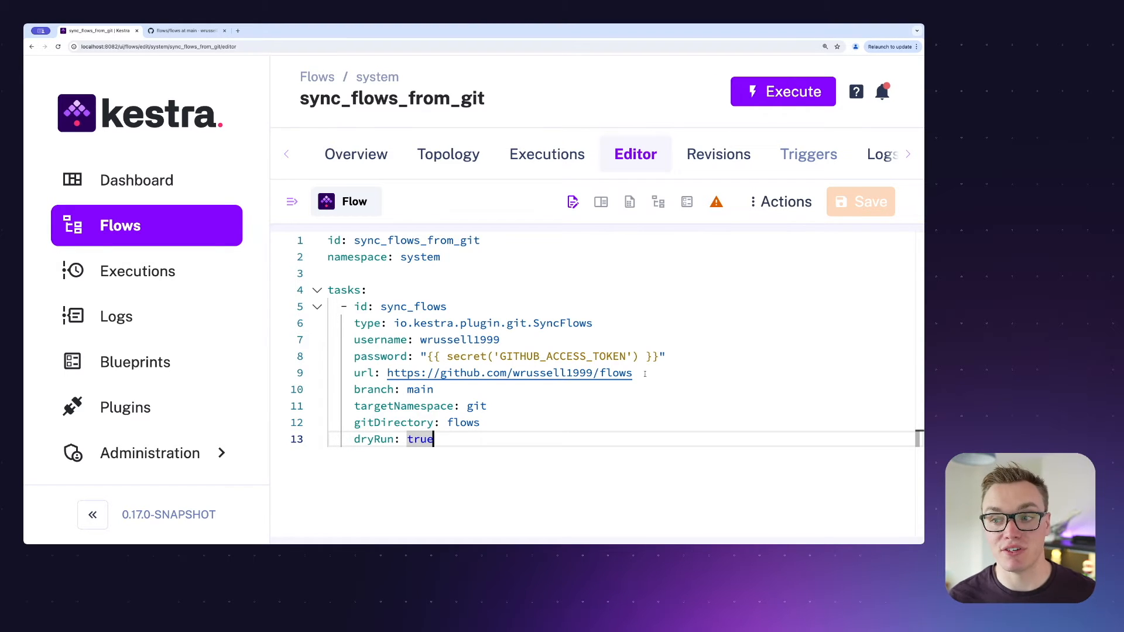
- Set dryRun to false and run the sync so flow1, flow2 and hello_world land in the git namespace
{"action": "left_click", "coordinate": [782, 92]}
{"action": "type", "text": "fals"}
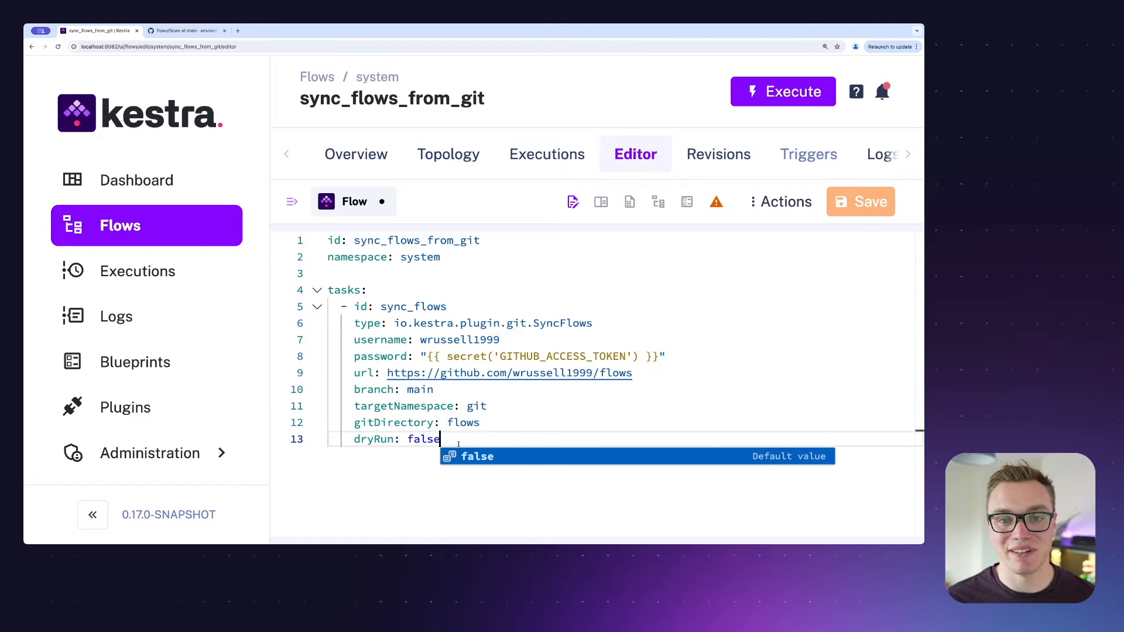
{"action": "left_click", "coordinate": [783, 92]}
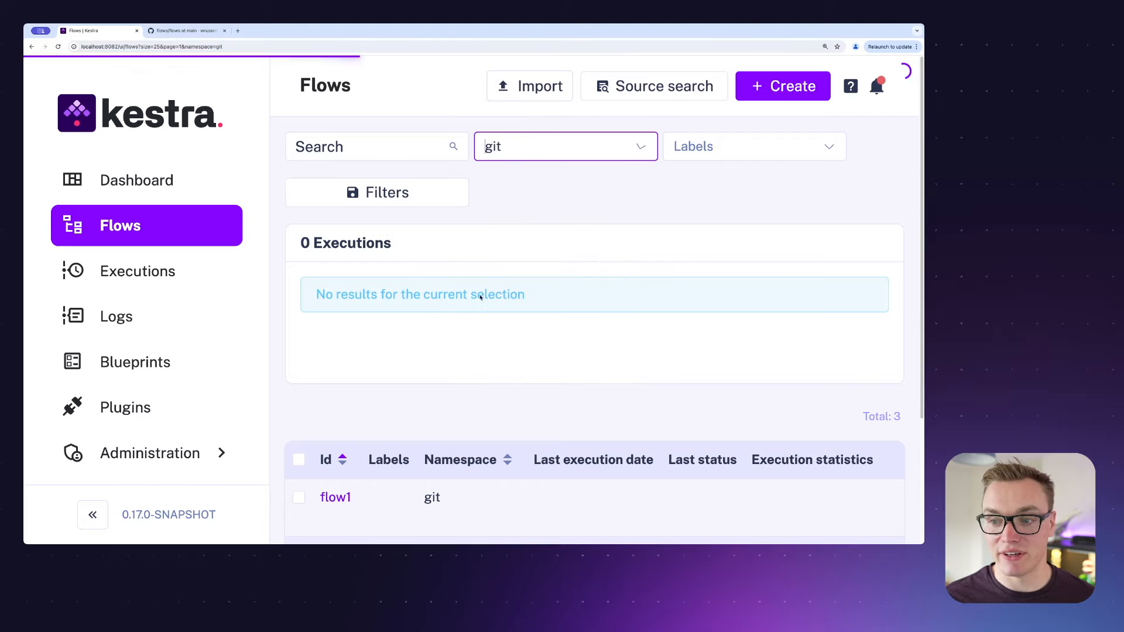
{"action": "scroll", "scroll_direction": "down", "scroll_amount": 3}
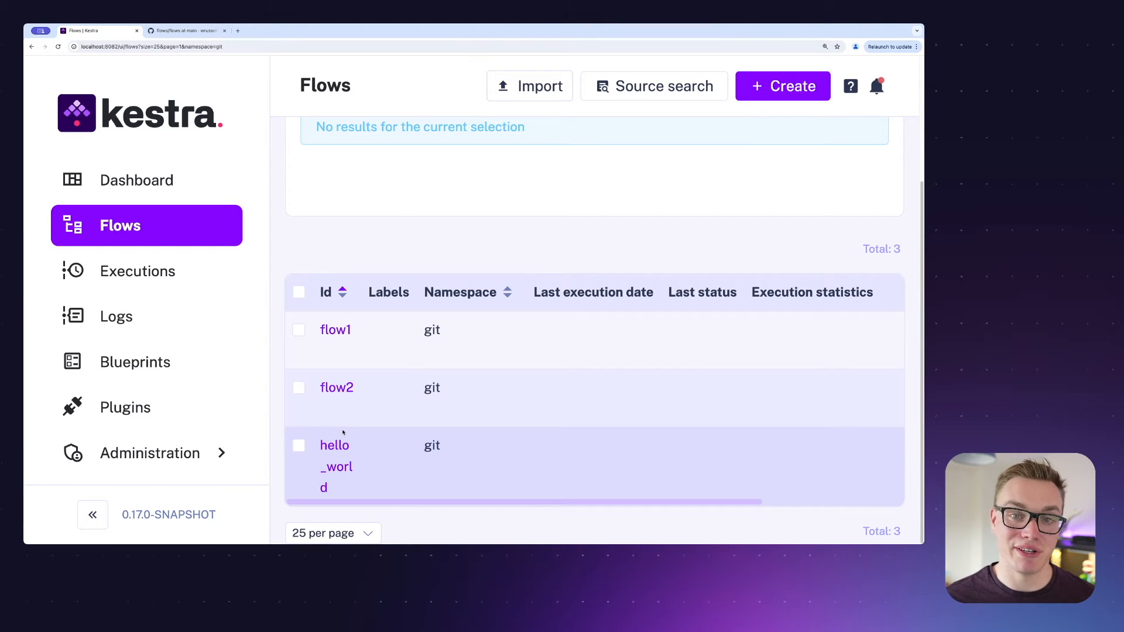
{"action": "left_click", "coordinate": [183, 30]}
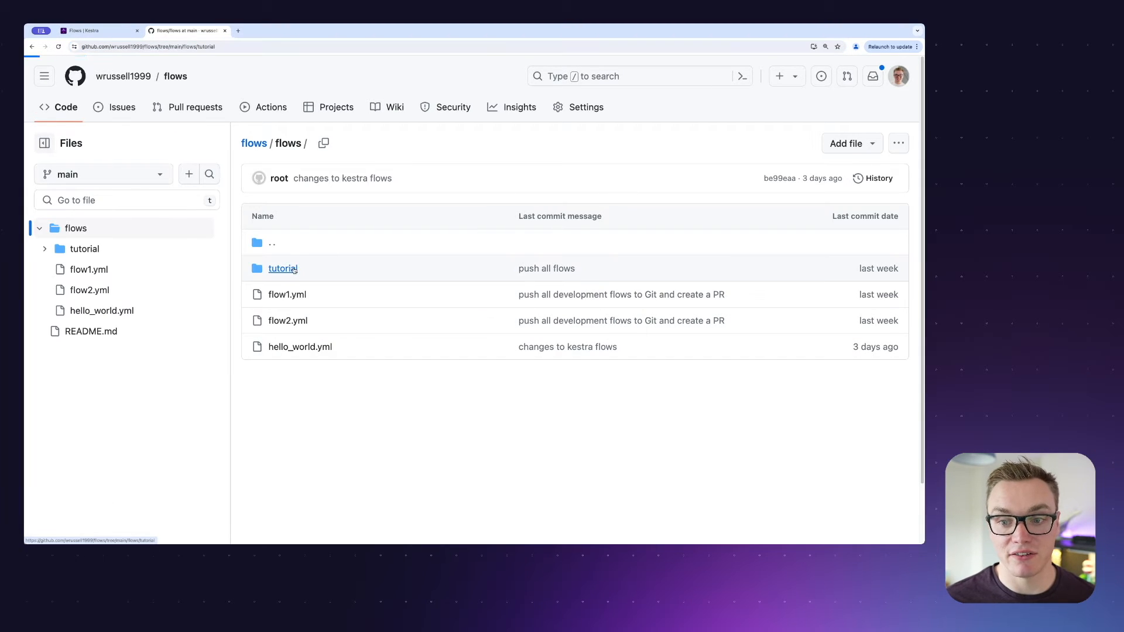
- View the tutorial subfolder with hello_world_1.yml and hello_world_2.yml in GitHub
{"action": "left_click", "coordinate": [283, 268]}
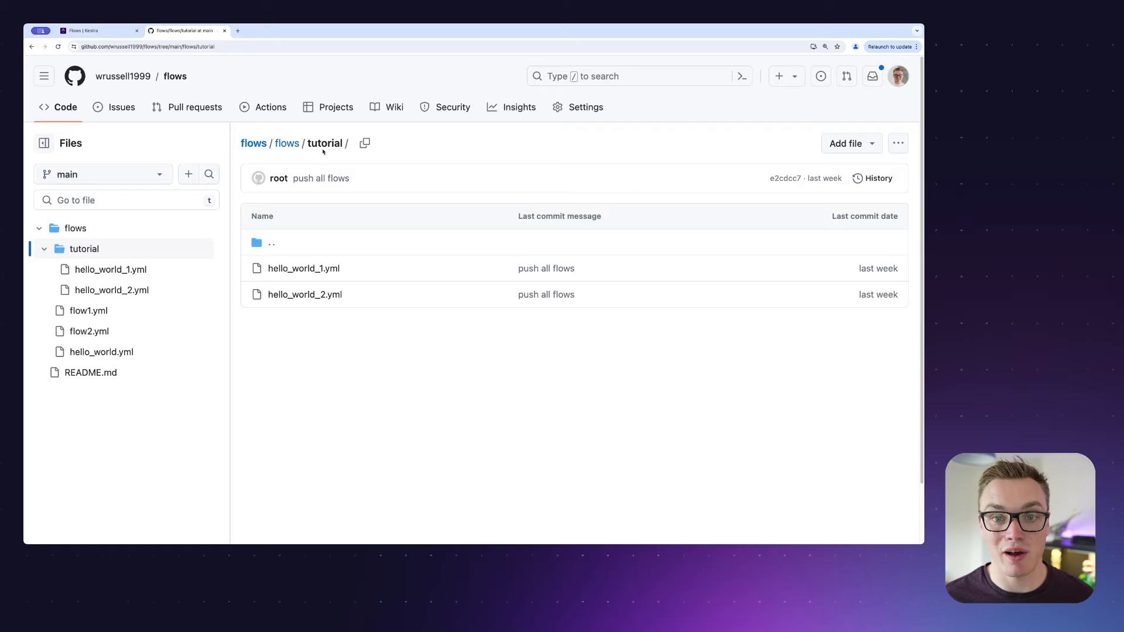
{"action": "mouse_move", "coordinate": [287, 143]}
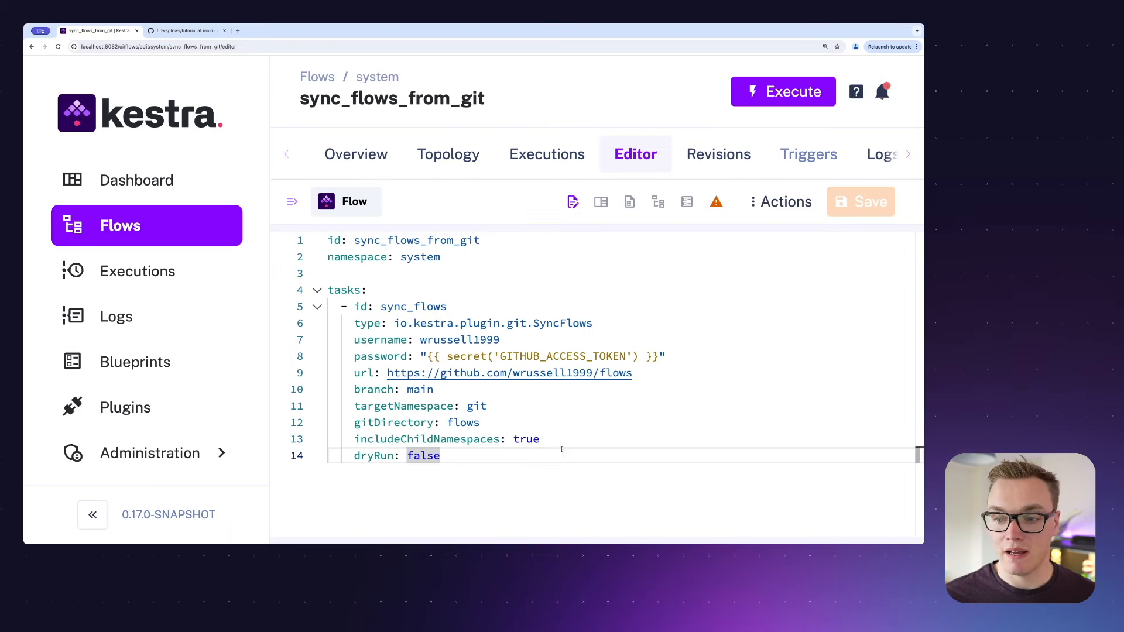
- Execute sync_flows with child namespaces, check the logs, and go to the Flows list showing git.tutorial flows
{"action": "left_click", "coordinate": [784, 92]}
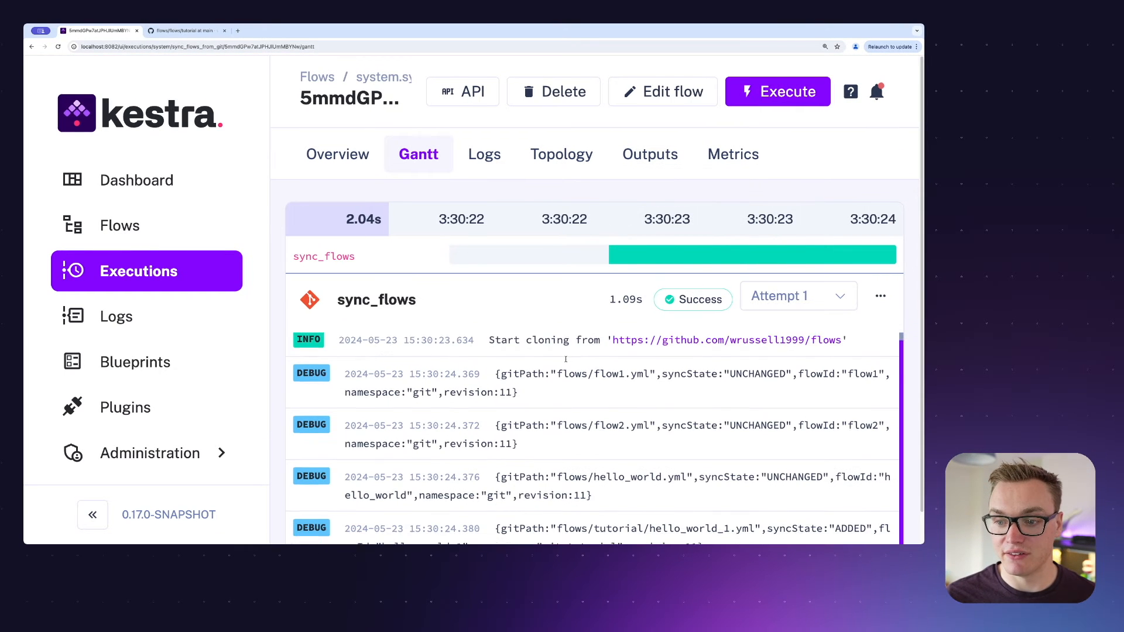
{"action": "scroll", "scroll_direction": "down", "scroll_amount": 3}
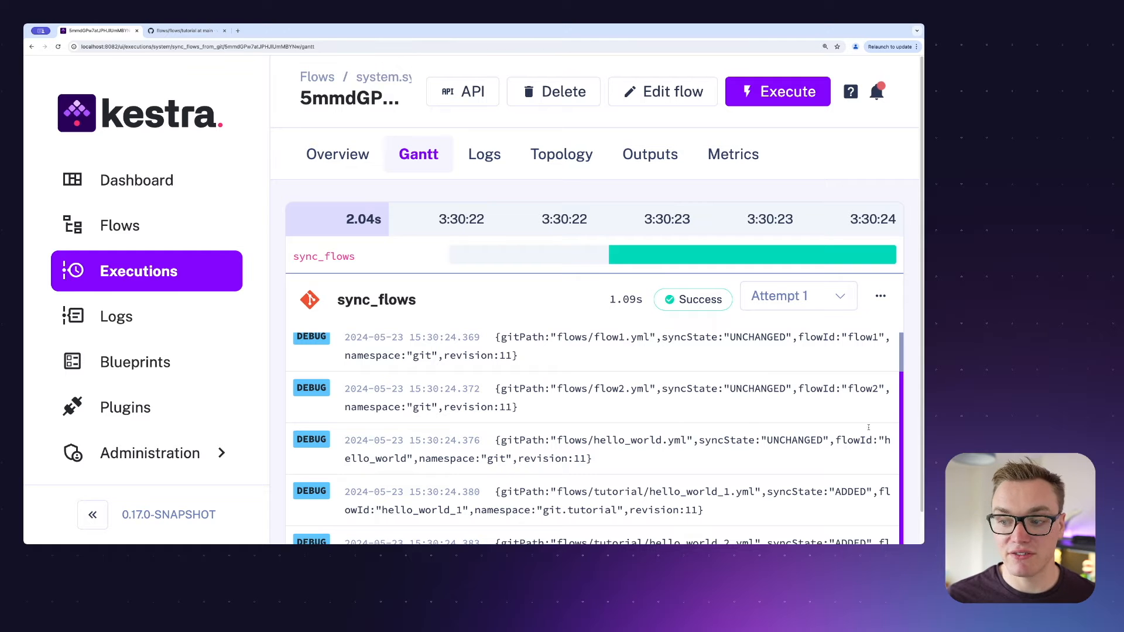
{"action": "scroll", "scroll_direction": "down", "scroll_amount": 3}
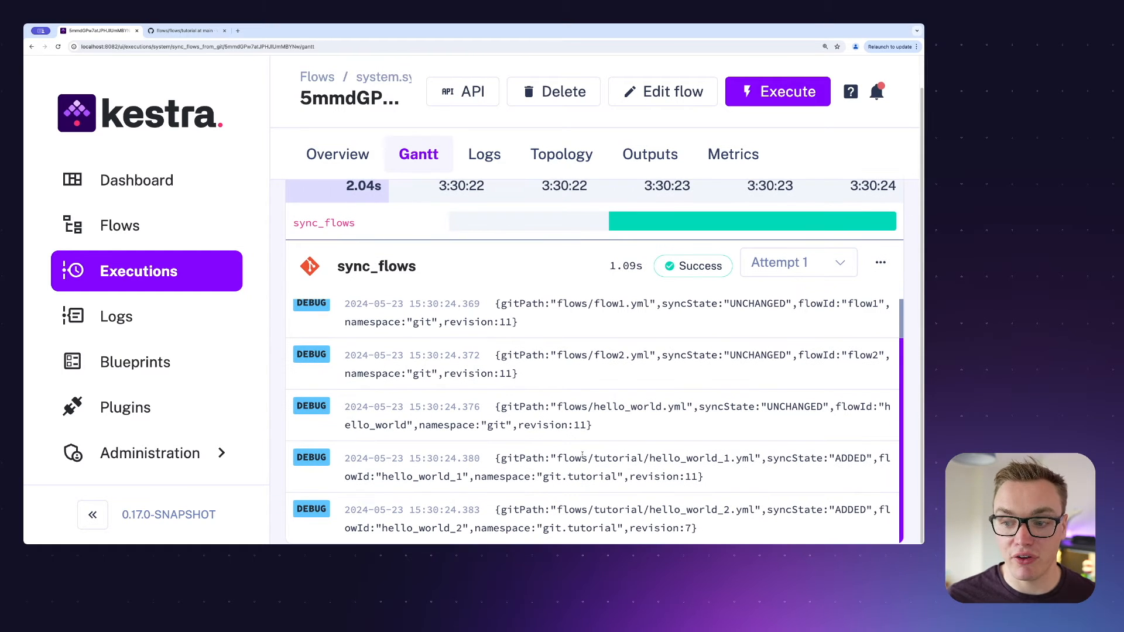
{"action": "double_click", "coordinate": [621, 458]}
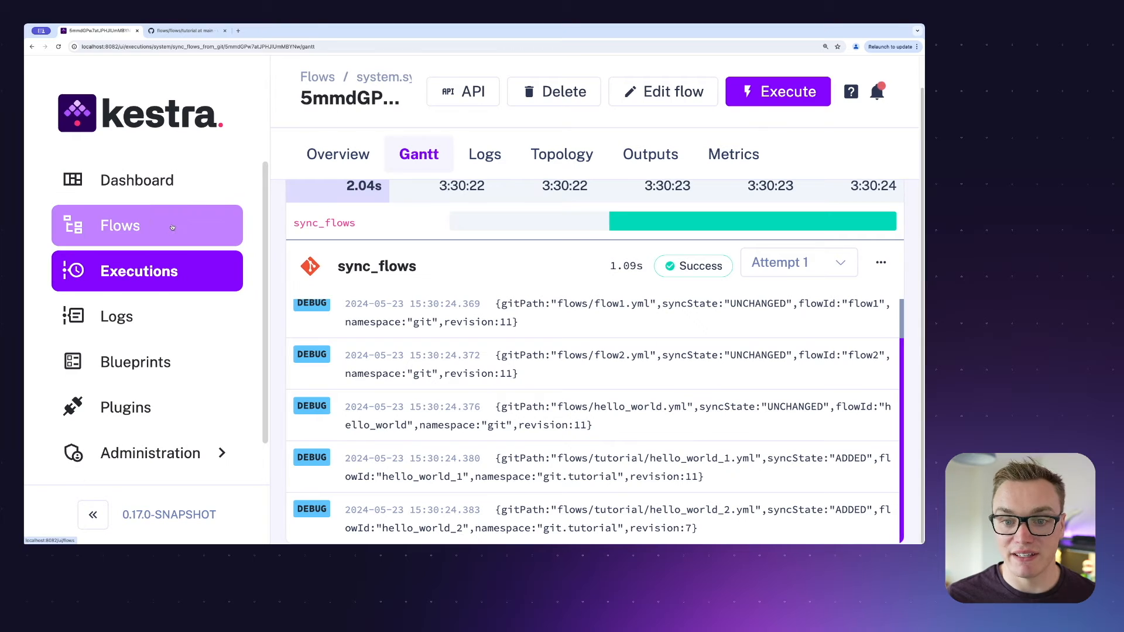
{"action": "left_click", "coordinate": [120, 225]}
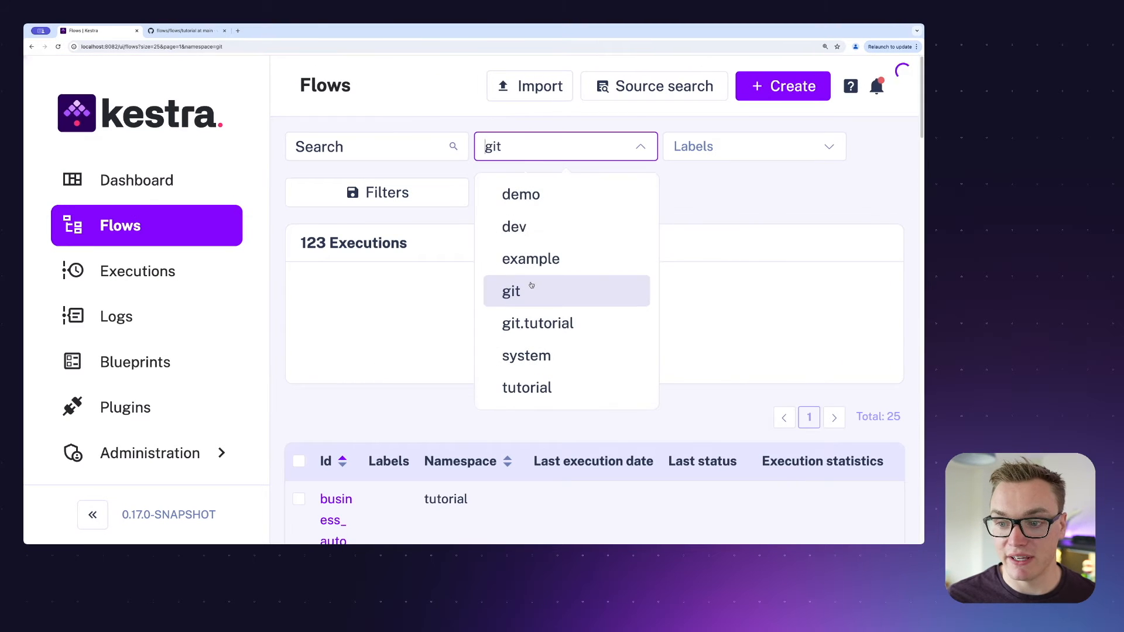
{"action": "left_click", "coordinate": [512, 292]}
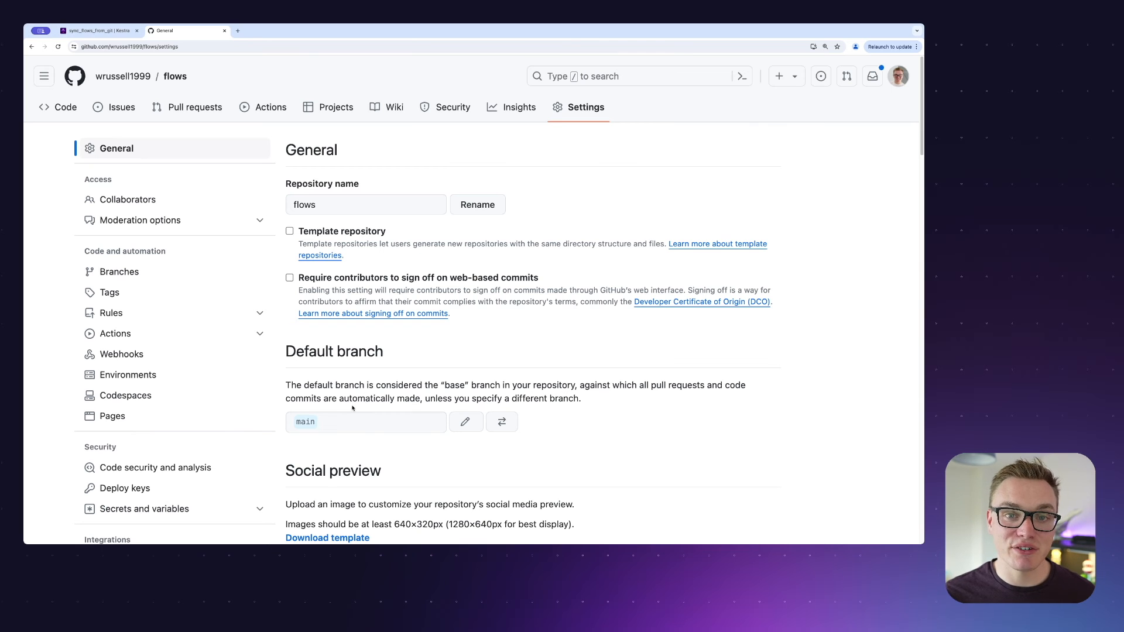
- Add a push webhook in the flows repo settings with the Kestra sync_flows_from_git URL as Payload URL
{"action": "scroll", "scroll_direction": "down", "scroll_amount": 3}
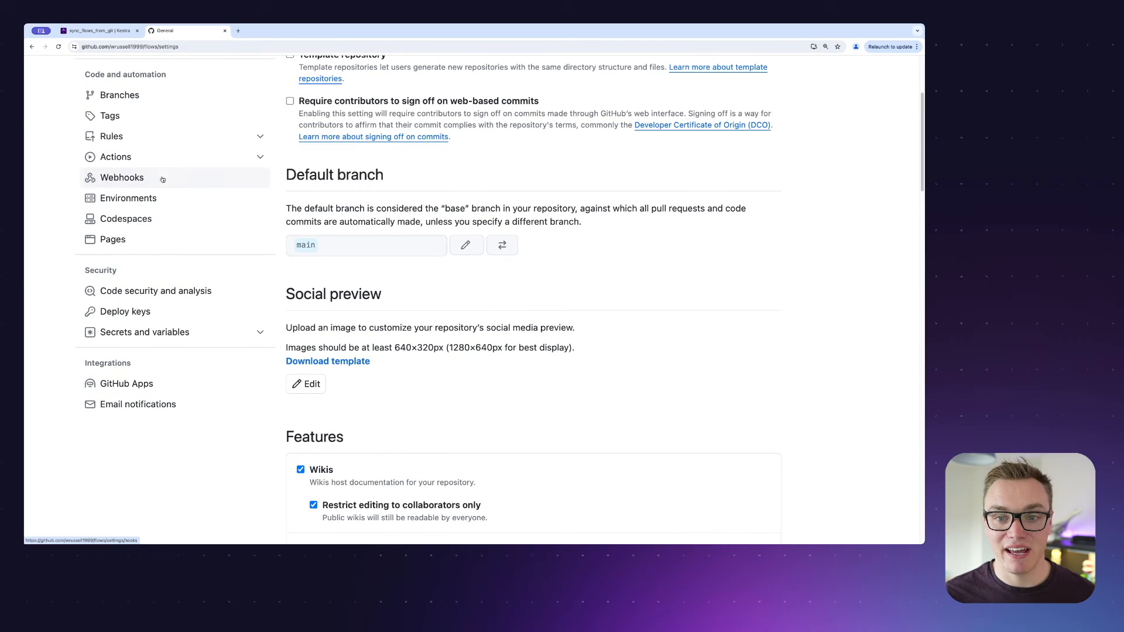
{"action": "left_click", "coordinate": [121, 177]}
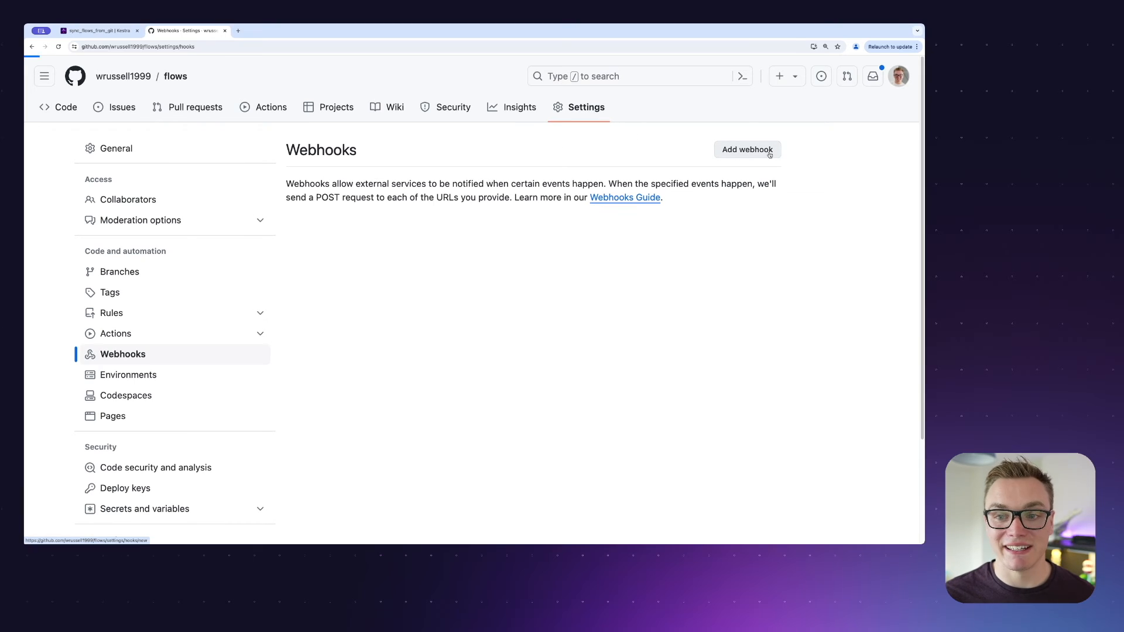
{"action": "left_click", "coordinate": [746, 150]}
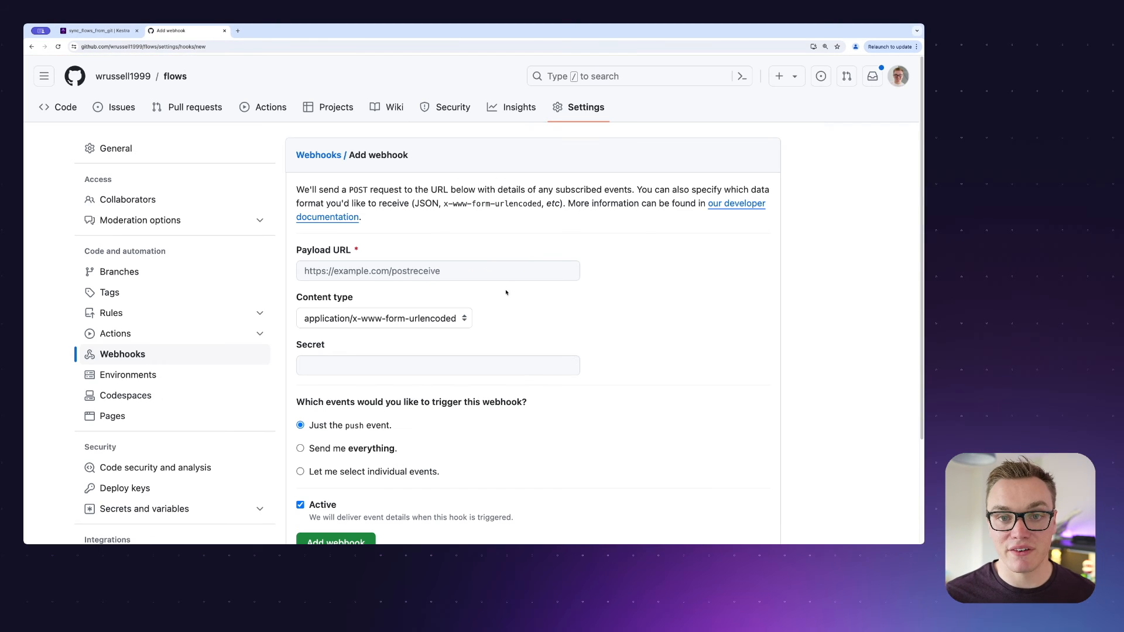
{"action": "left_click", "coordinate": [437, 271]}
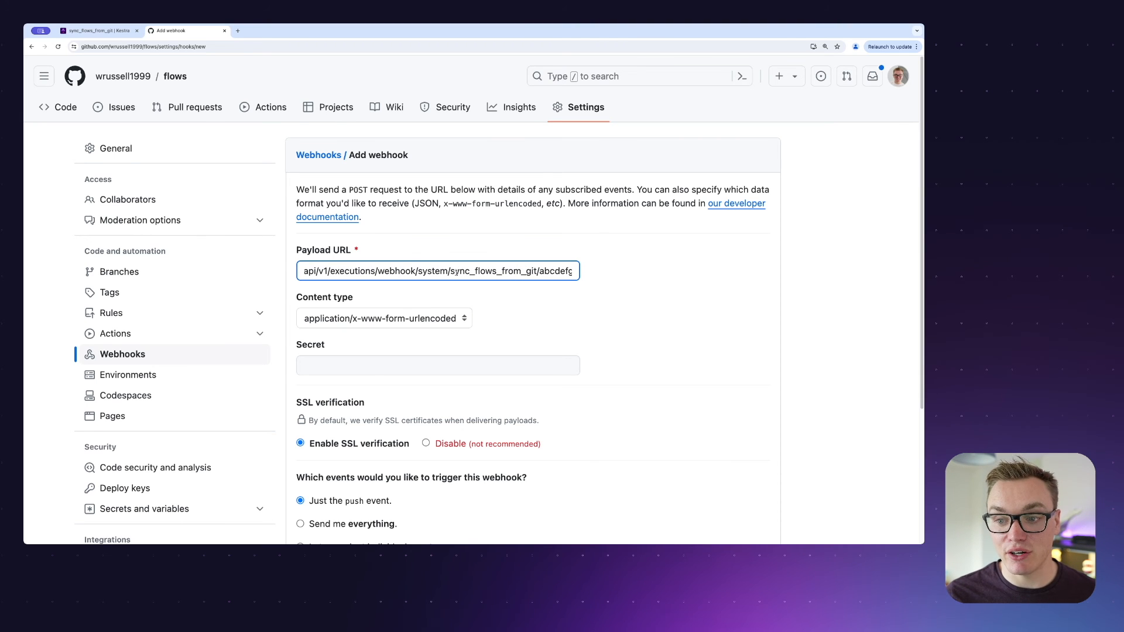
{"action": "double_click", "coordinate": [558, 270]}
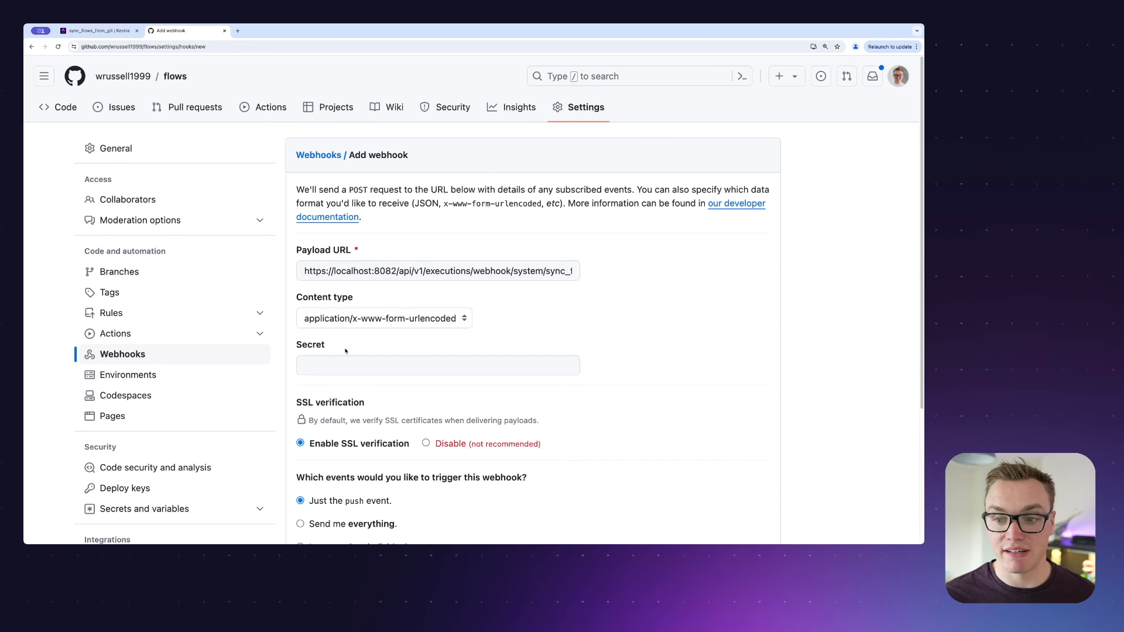
{"action": "scroll", "scroll_direction": "down", "scroll_amount": 3}
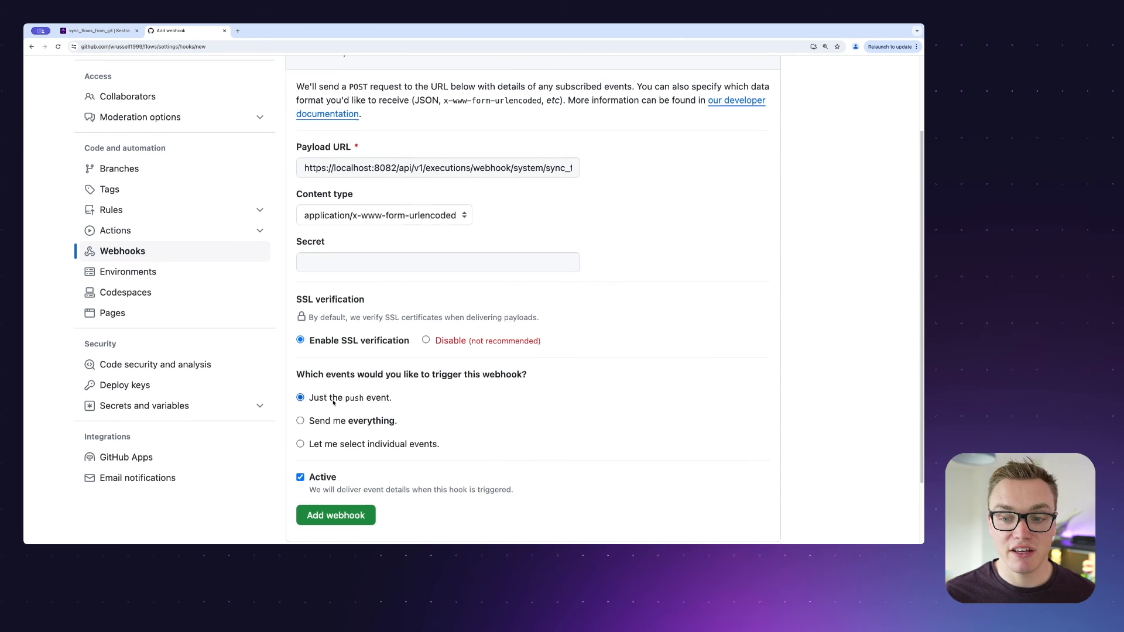